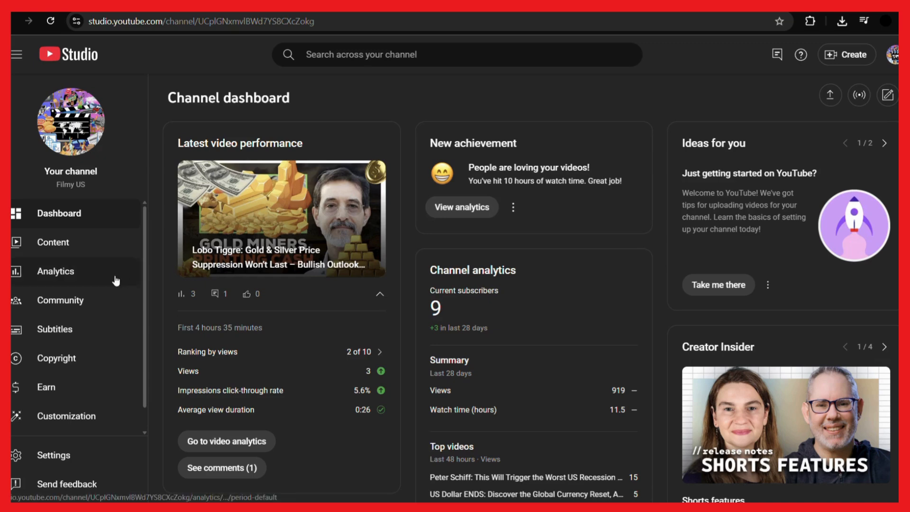
Reach the Customization section of YouTube Studio from the left sidebar
left_click(66, 415)
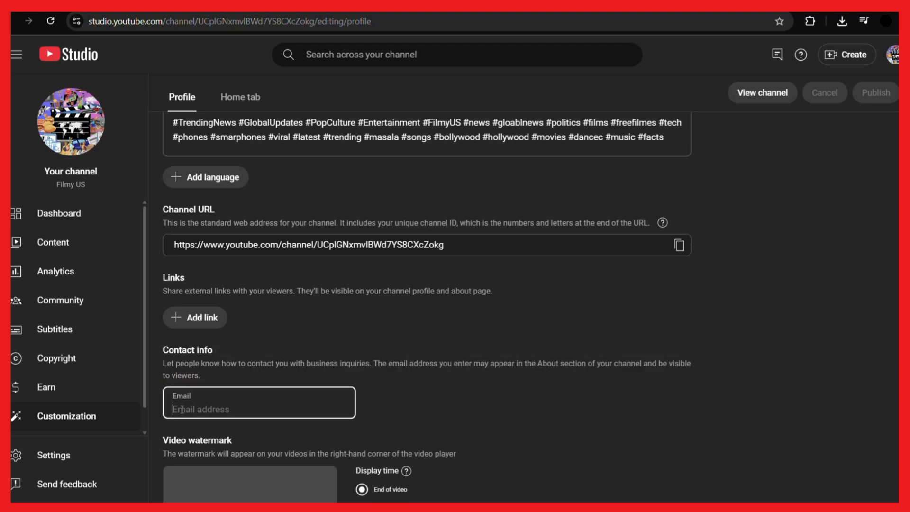